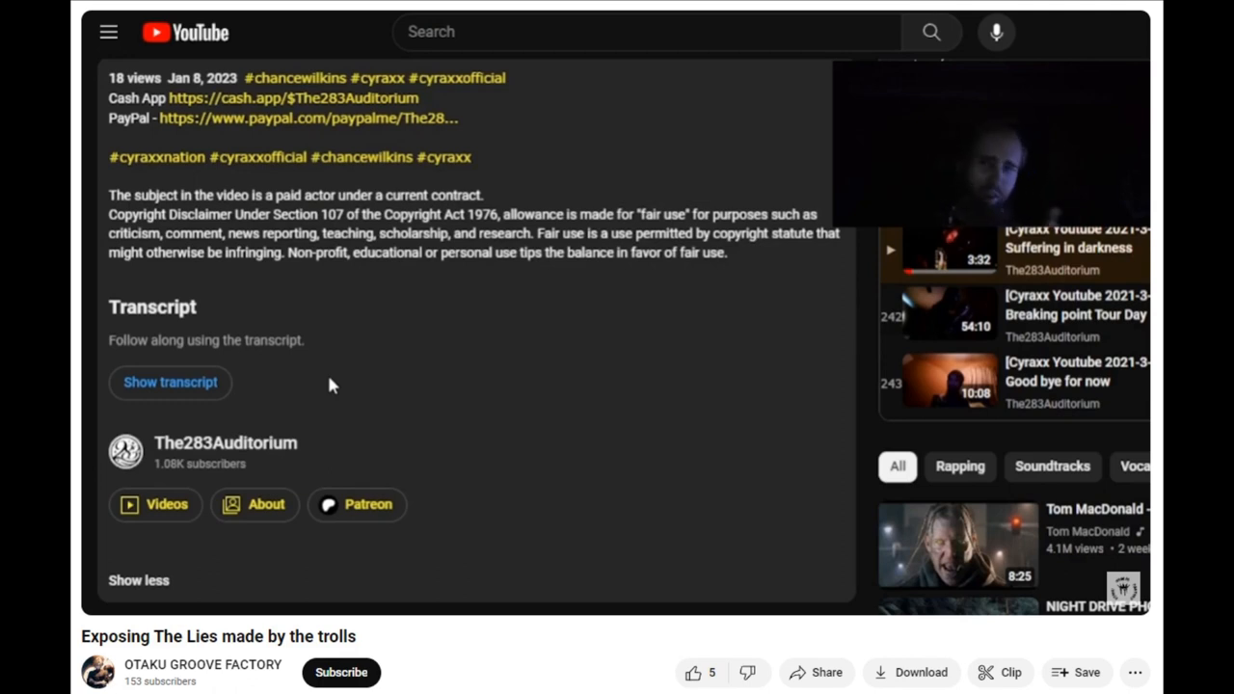
Step: Right-click the Cyraxx video description to bring up the browser context menu
right_click(333, 385)
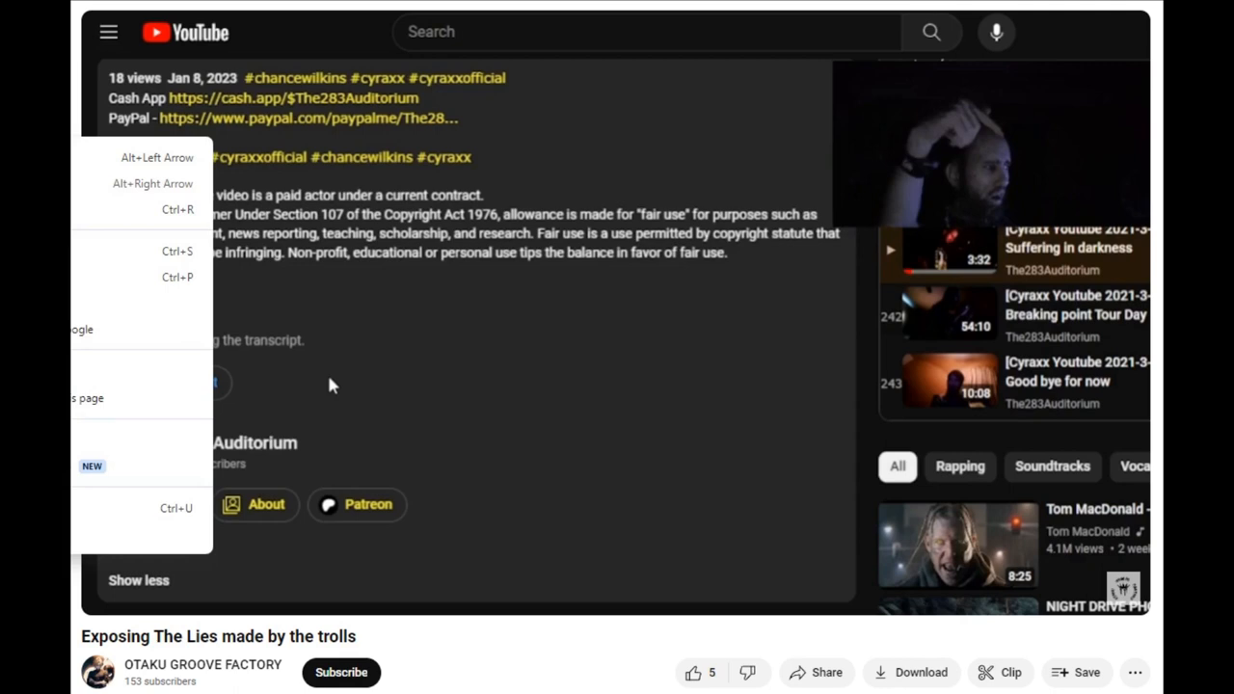
Step: Dismiss the context menu, leaving the Cyraxx description and disclaimer visible
left_click(331, 385)
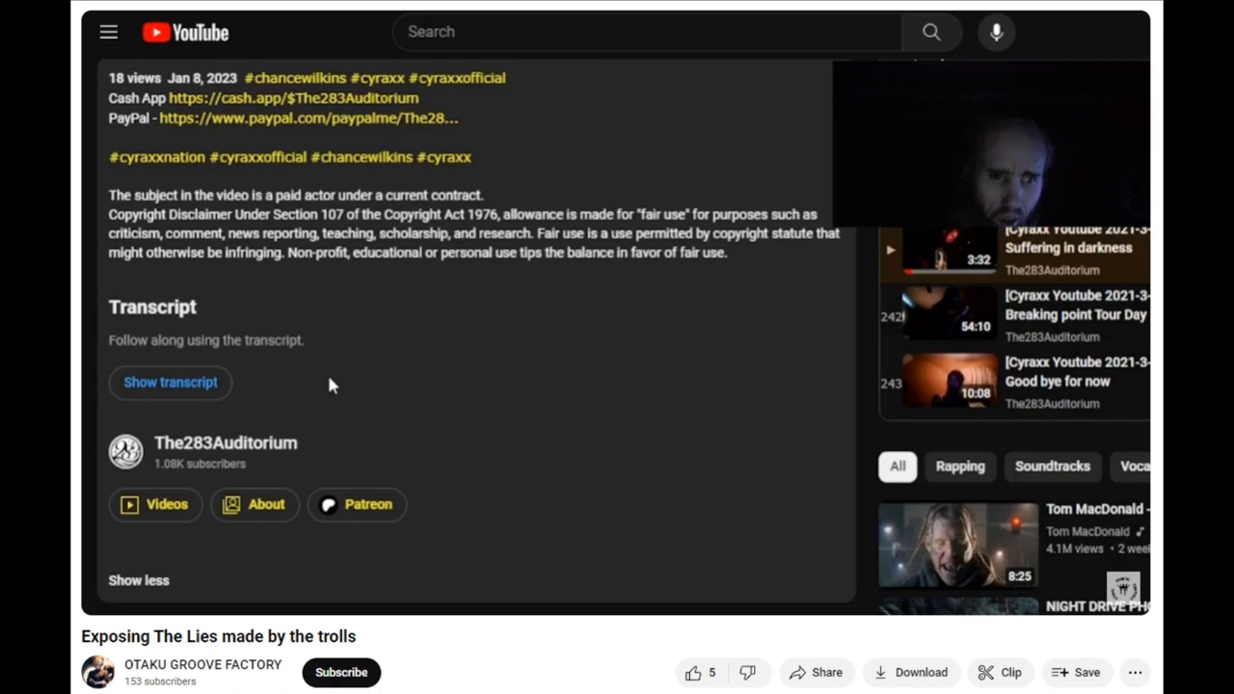
Step: Focus the YouTube search box to reveal the past-search list
left_click(627, 31)
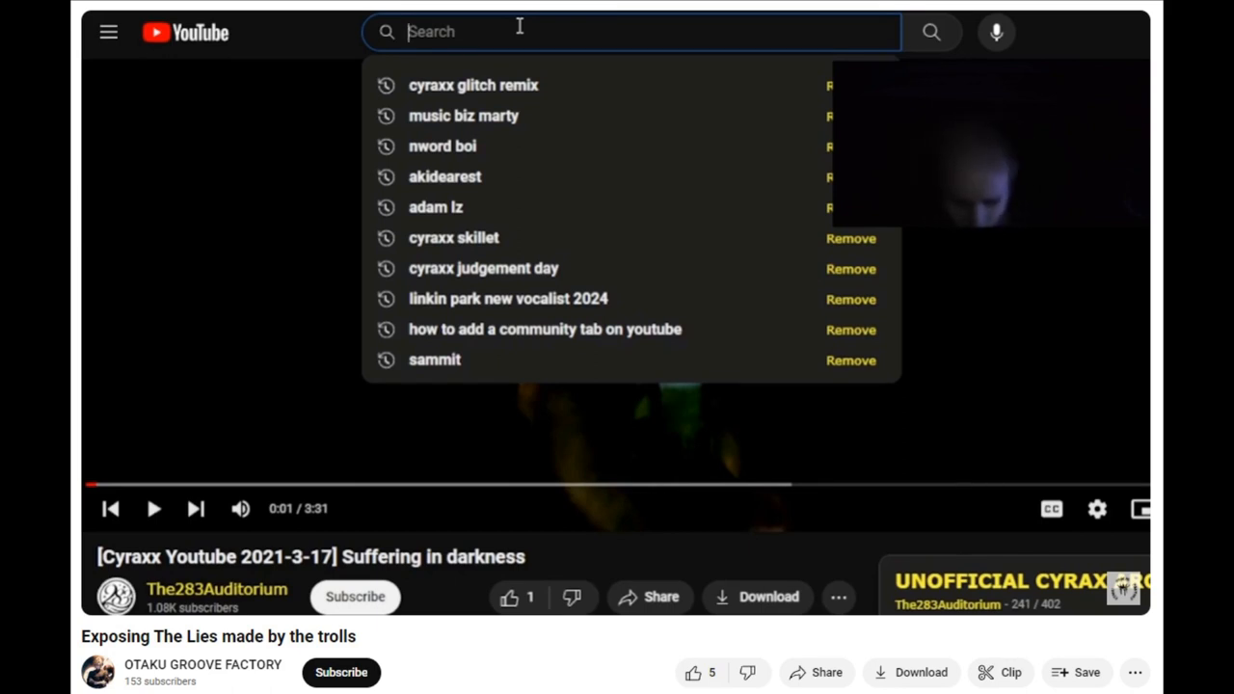
Step: Search 'how fair use works on youtube' and play the YouTube Creators 'Fair Use - Copyright on YouTube' video
type("how fair use works on youtube")
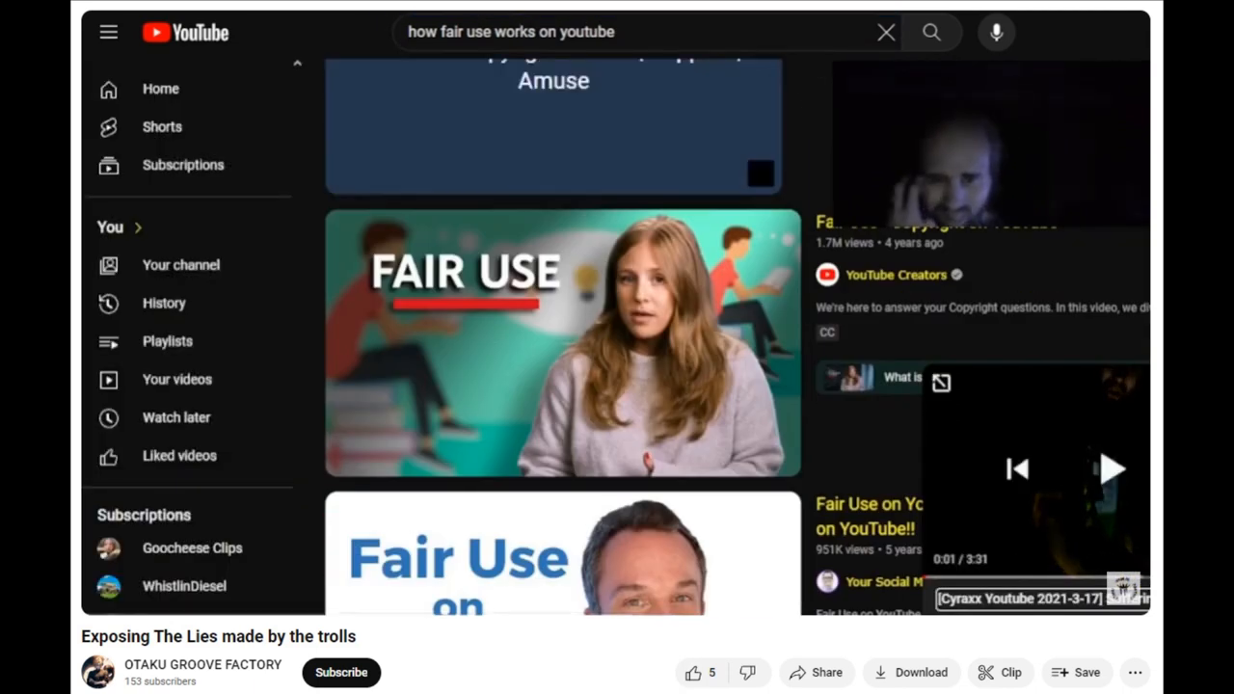
scroll("down", 3)
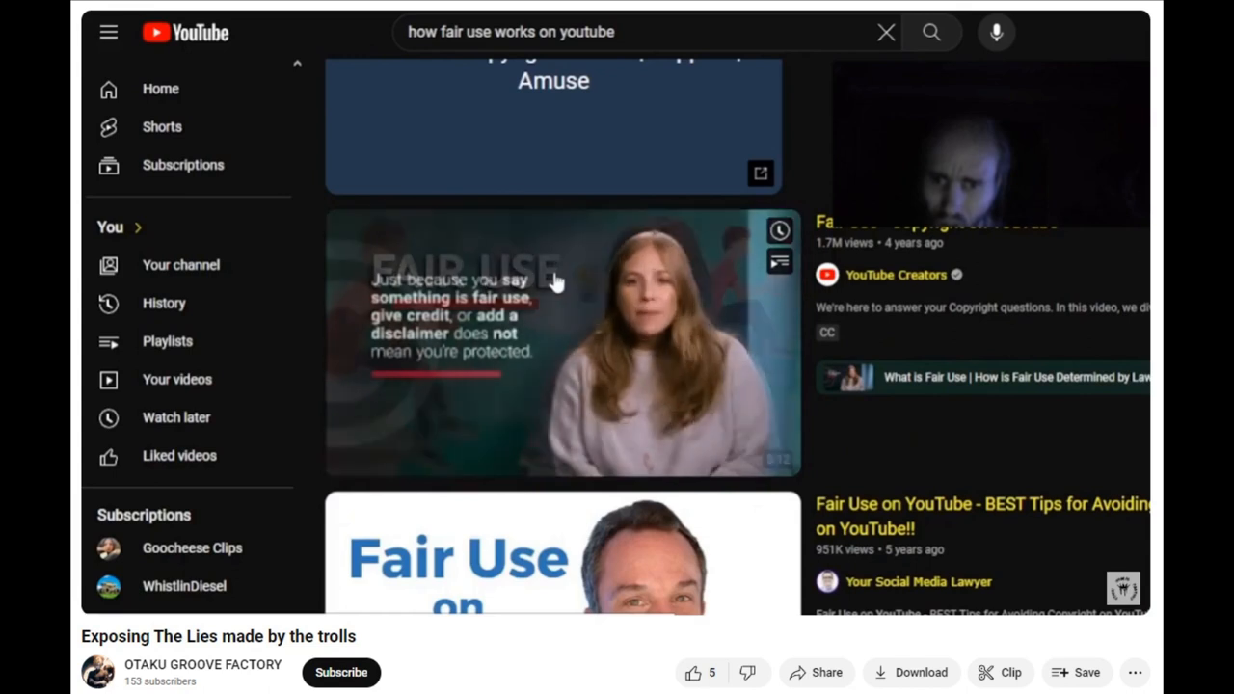
left_click(555, 342)
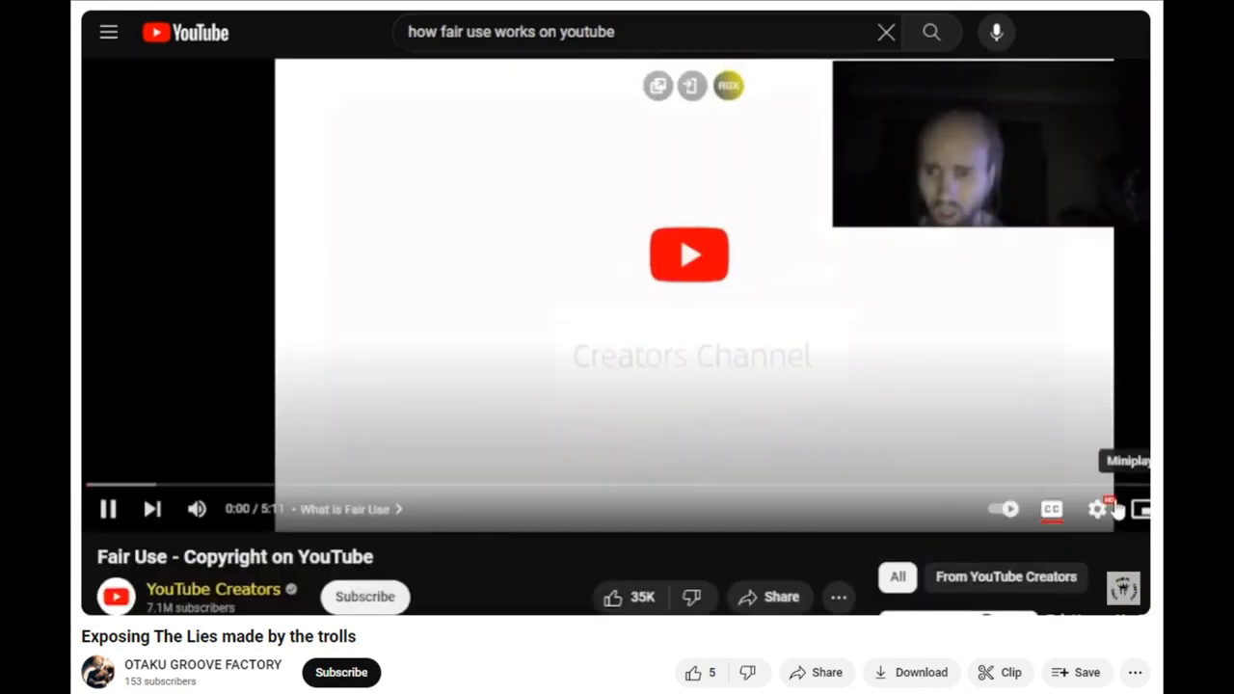